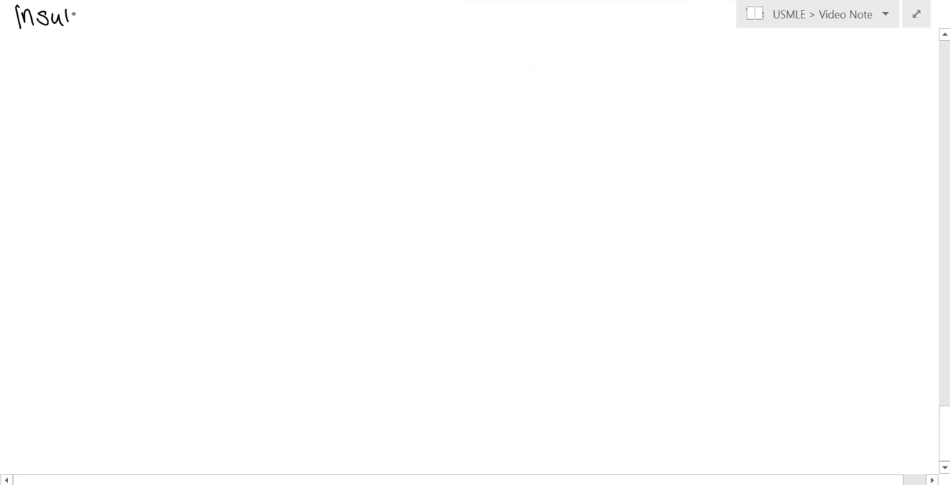
Underline the Insulin heading and write the Intermediate and Short column headings
{"action": "left_click_drag", "start_coordinate": [74, 17], "coordinate": [112, 26]}
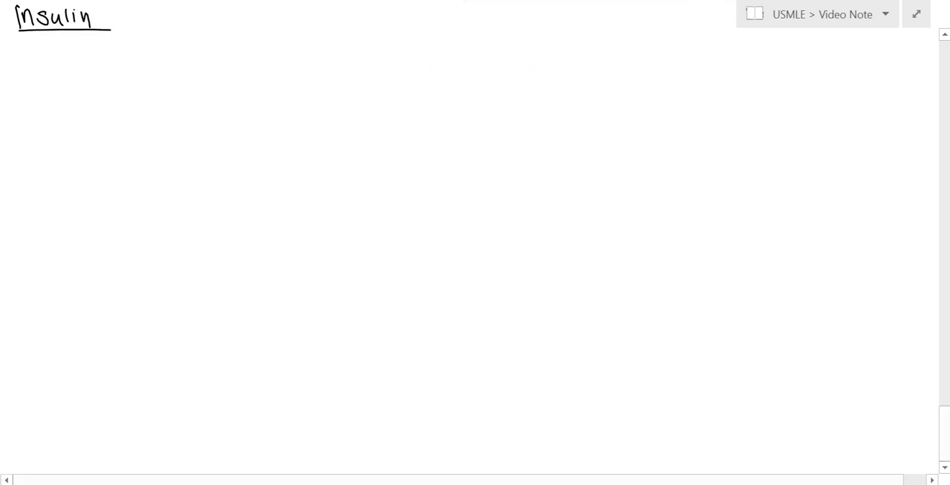
{"action": "right_click", "coordinate": [414, 174]}
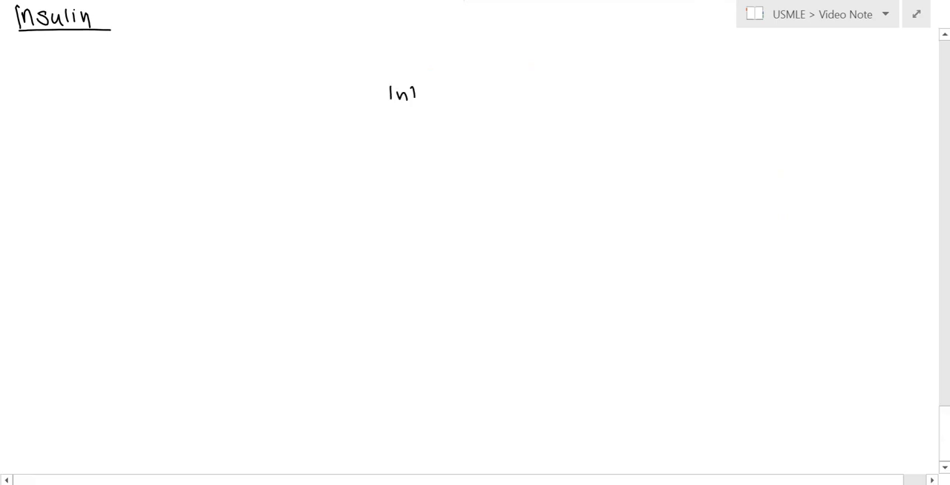
{"action": "left_click_drag", "start_coordinate": [415, 92], "coordinate": [479, 91]}
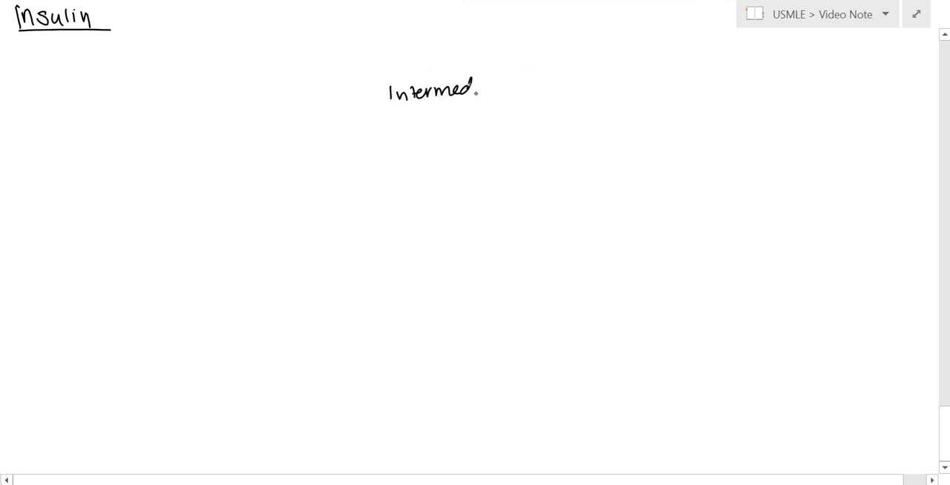
{"action": "left_click_drag", "start_coordinate": [475, 89], "coordinate": [519, 85]}
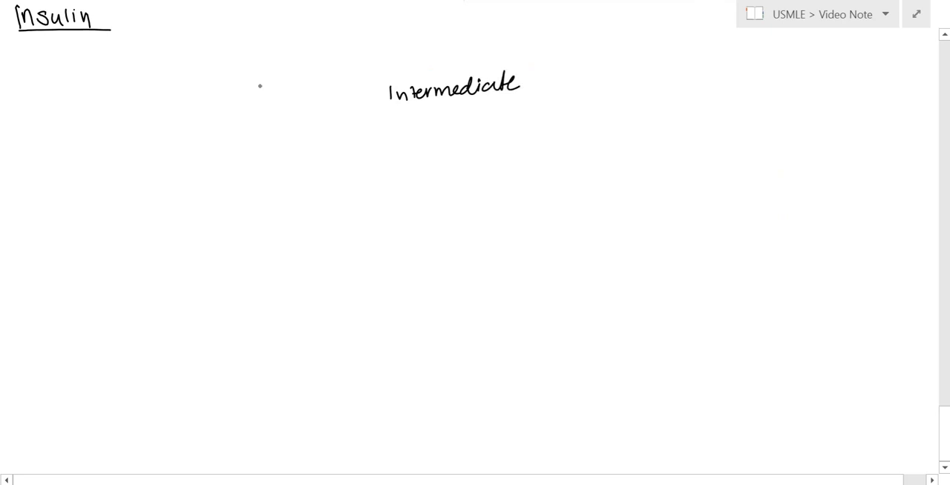
{"action": "left_click_drag", "start_coordinate": [130, 96], "coordinate": [170, 97]}
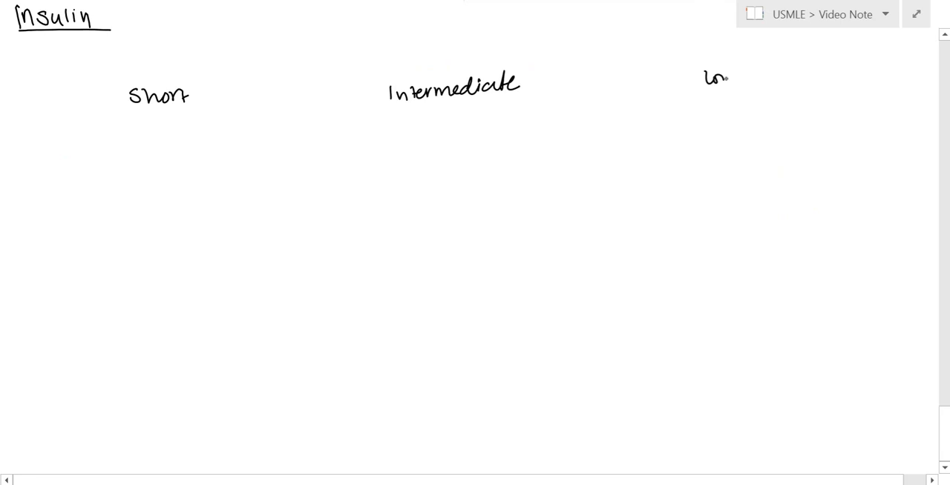
Write Long, then draw two vertical dividers and a line under the headings
{"action": "left_click_drag", "start_coordinate": [622, 70], "coordinate": [622, 152]}
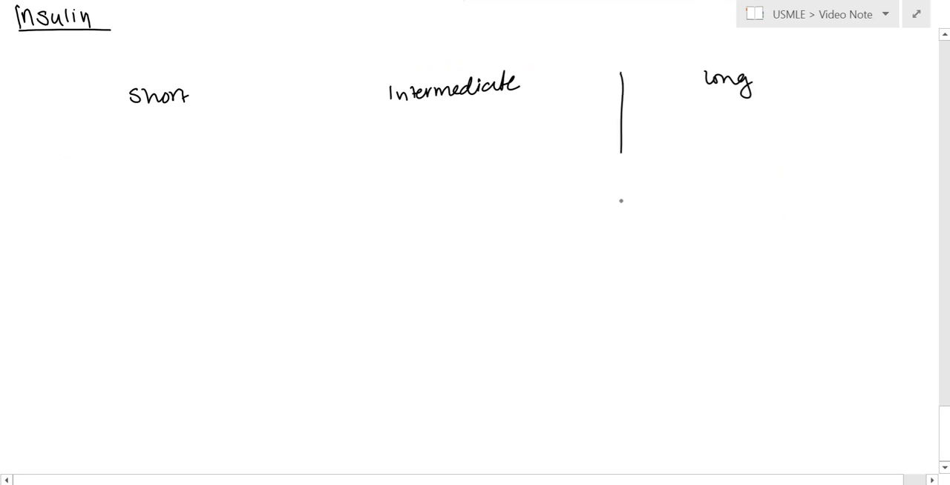
{"action": "left_click_drag", "start_coordinate": [260, 89], "coordinate": [271, 301]}
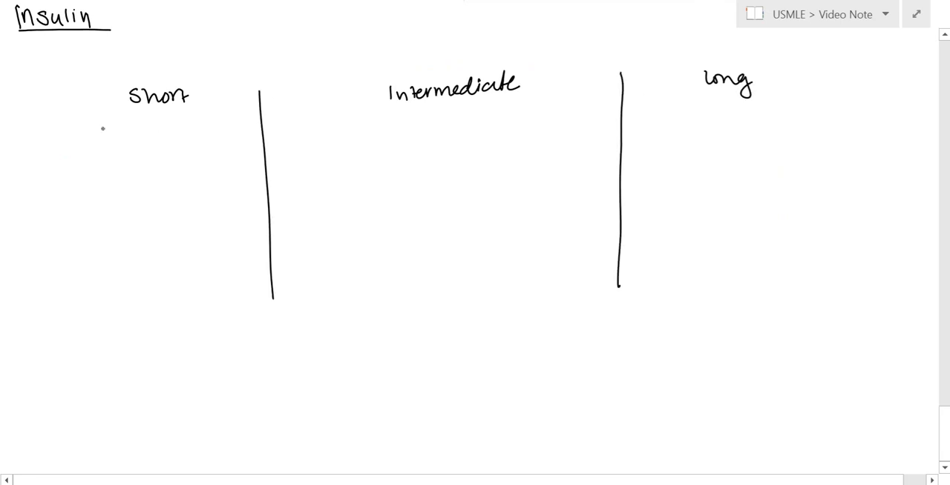
{"action": "left_click_drag", "start_coordinate": [66, 126], "coordinate": [842, 111]}
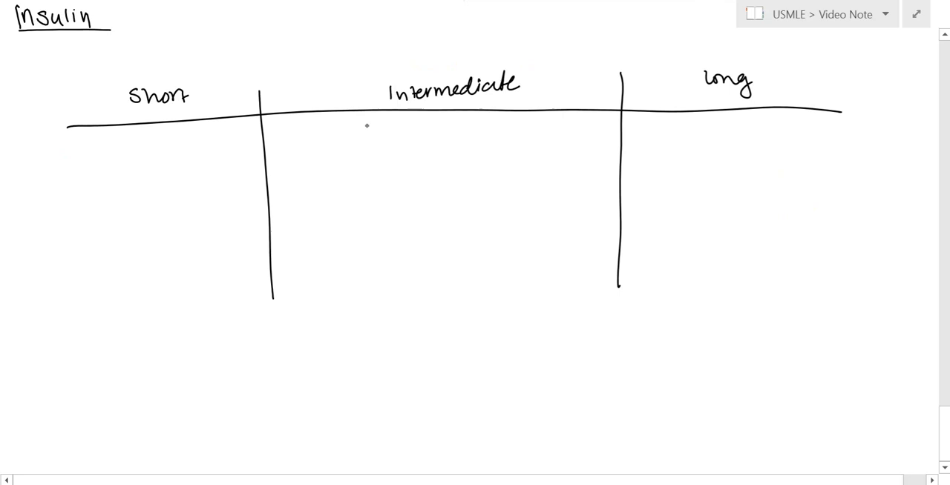
Write Regular and NPH, with blue notes: longer than regular, subQ only (no IV)
{"action": "type", "text": "Regular"}
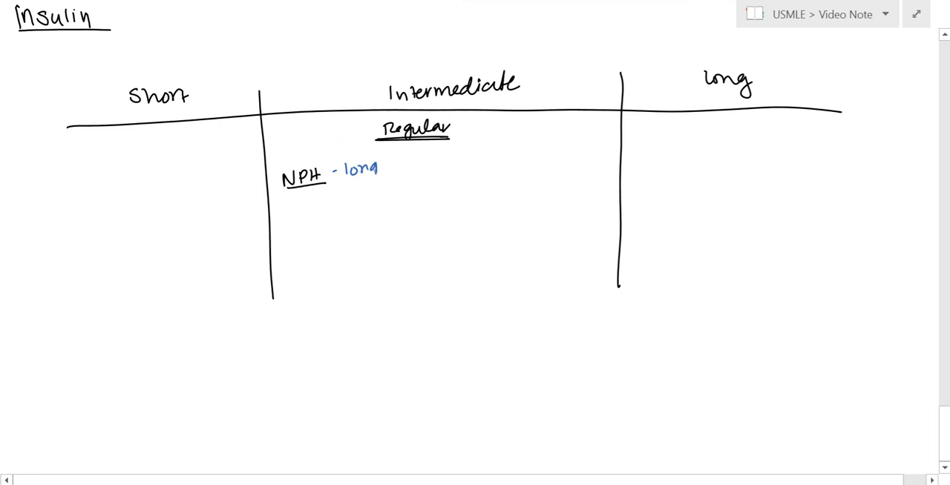
{"action": "type", "text": "longer than"}
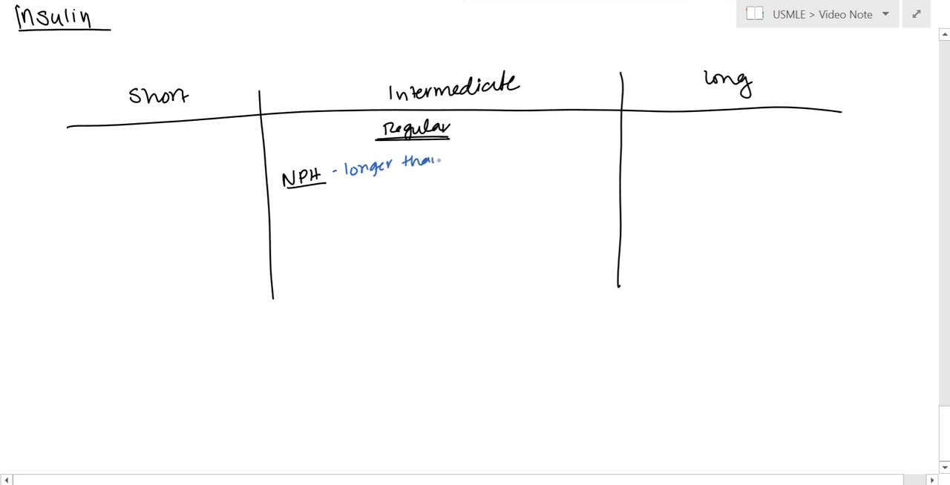
{"action": "type", "text": "regular"}
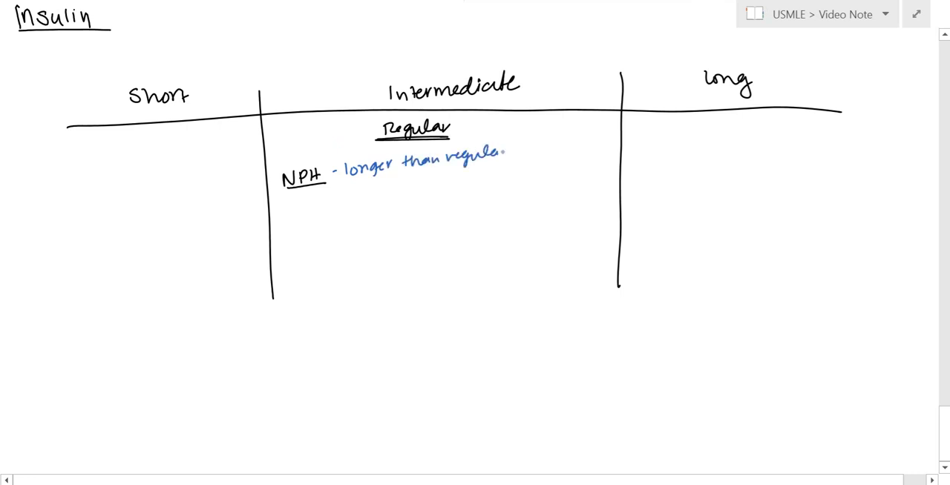
{"action": "mouse_move", "coordinate": [412, 184]}
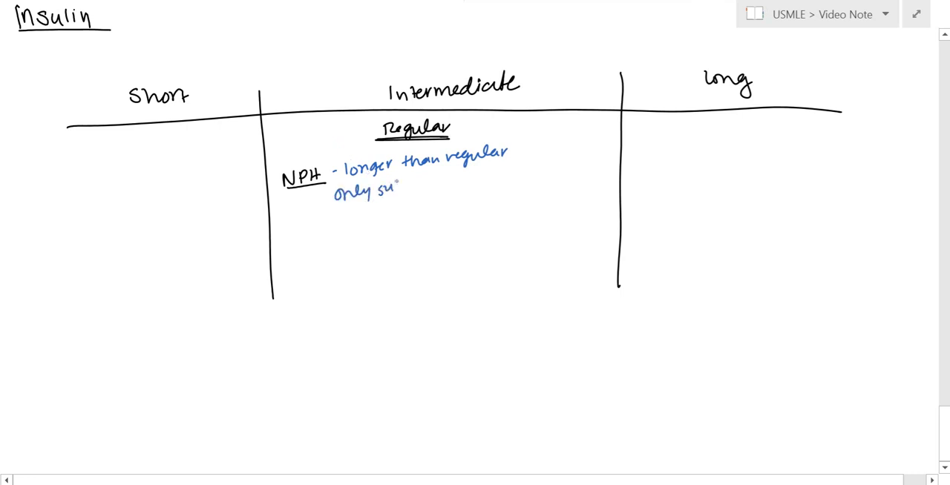
{"action": "type", "text": "subc (no IV) → DKA"}
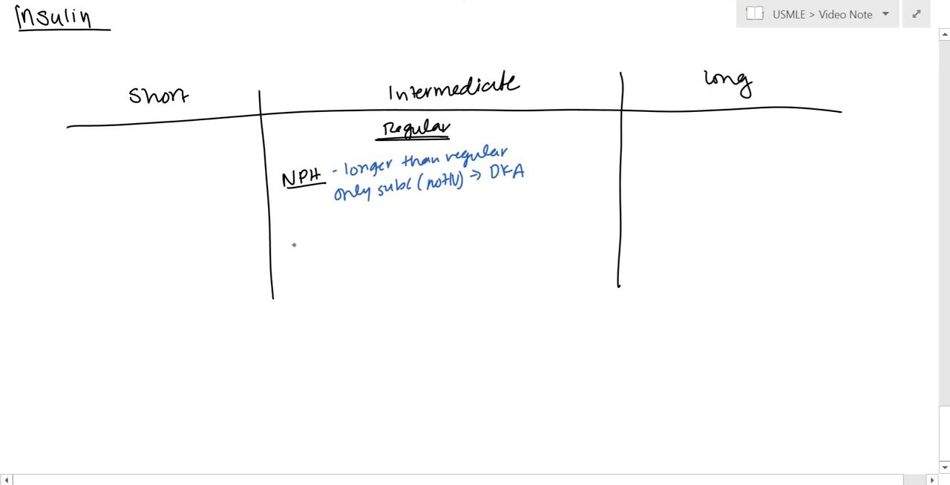
Write Lente under Intermediate, plus Lispro notes: lys/pro swap at 28/29, acts fast
{"action": "type", "text": "lente"}
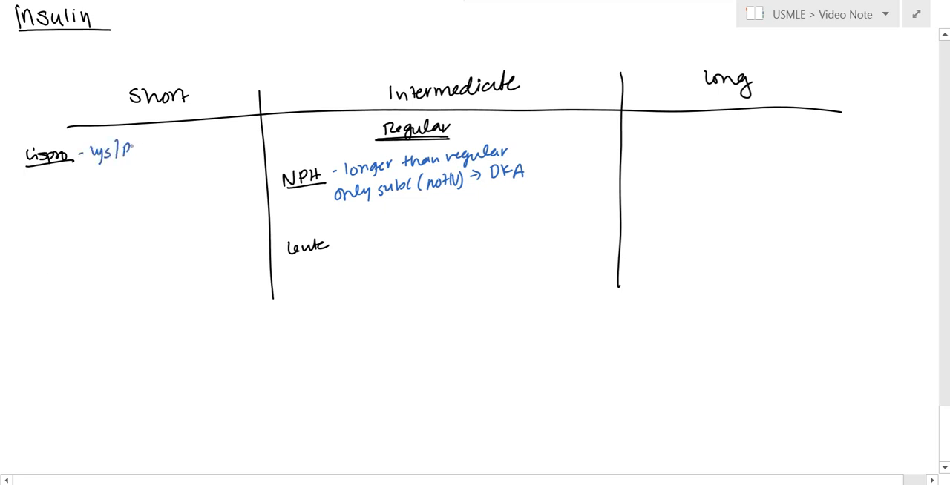
{"action": "type", "text": "pro swapped"}
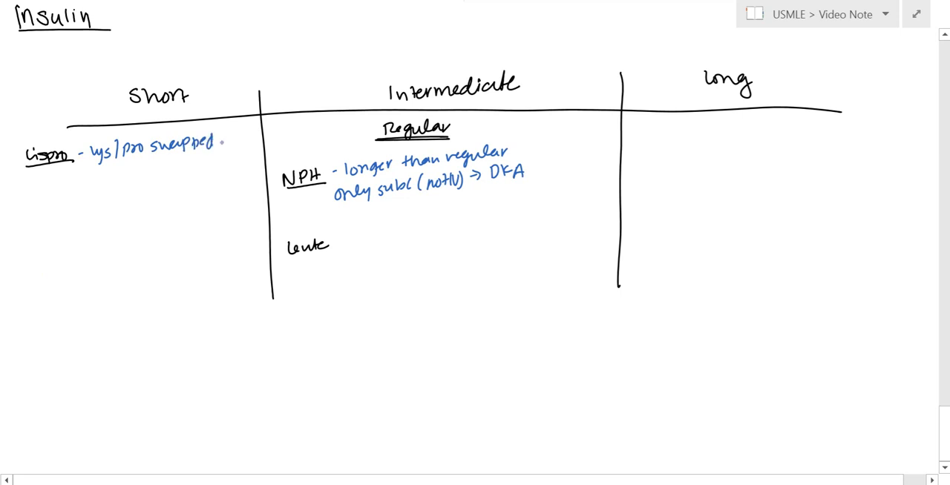
{"action": "type", "text": "28/29"}
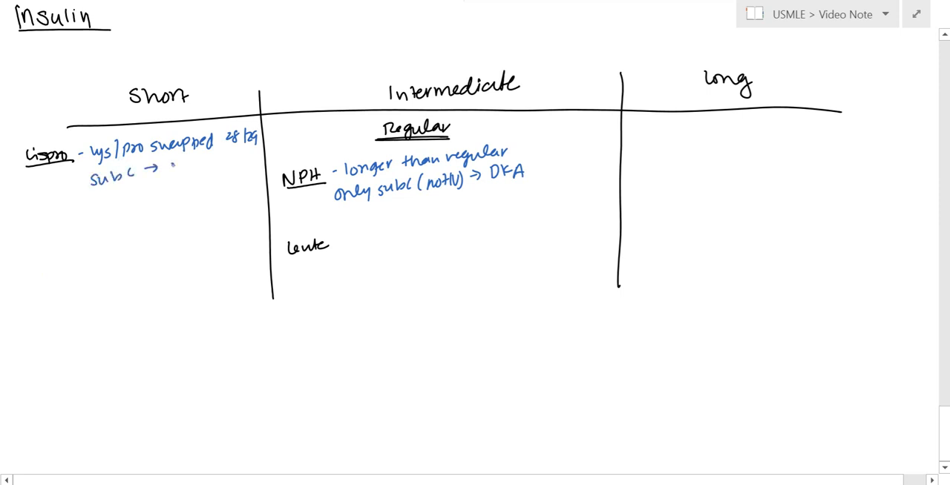
{"action": "type", "text": "act Fast"}
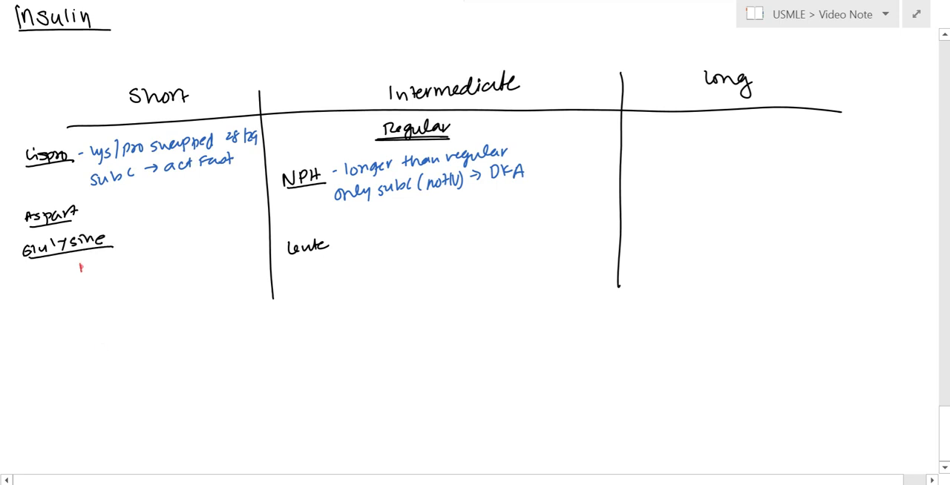
Add red 'right before meal' and 'basal ± short insulin' notes; write Glargine under Long
{"action": "type", "text": "Right :"}
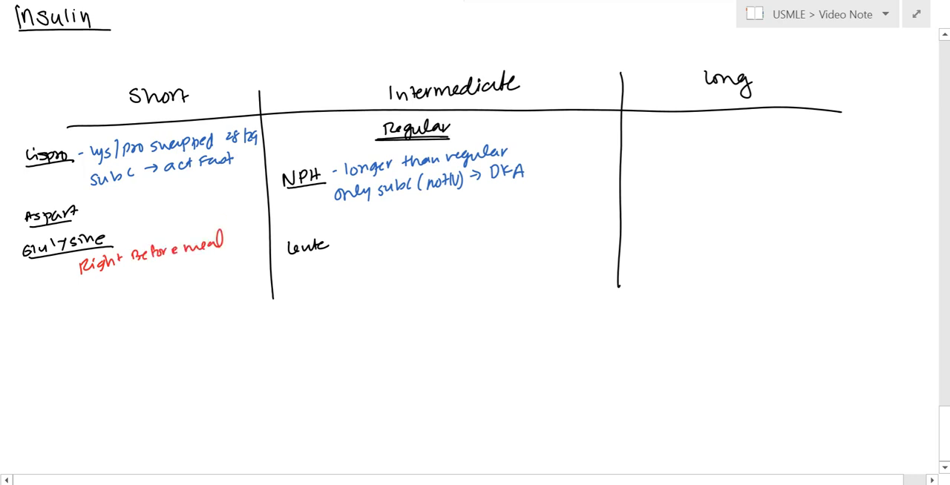
{"action": "type", "text": "Beyond ±"}
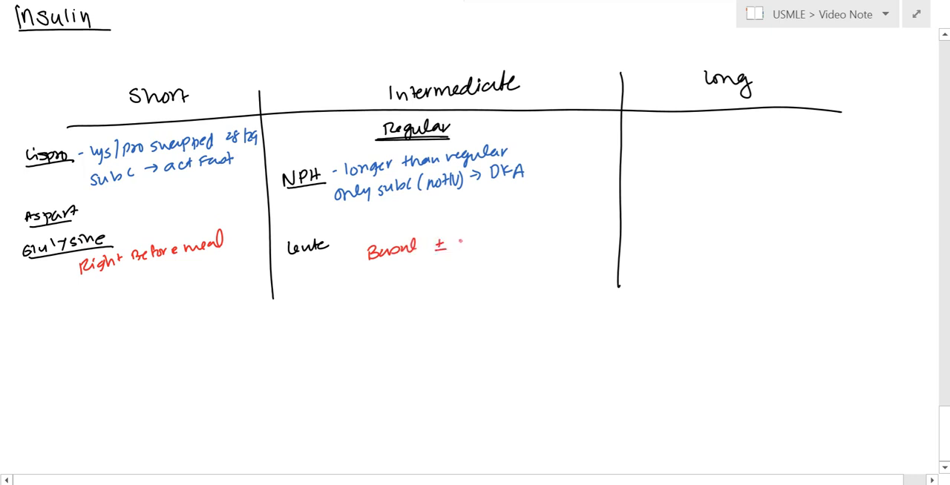
{"action": "right_click", "coordinate": [460, 245]}
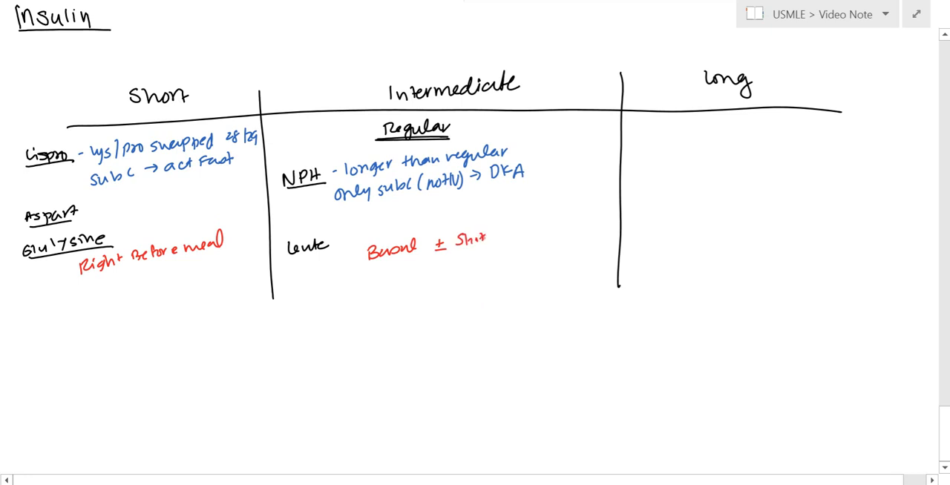
{"action": "type", "text": "insulin"}
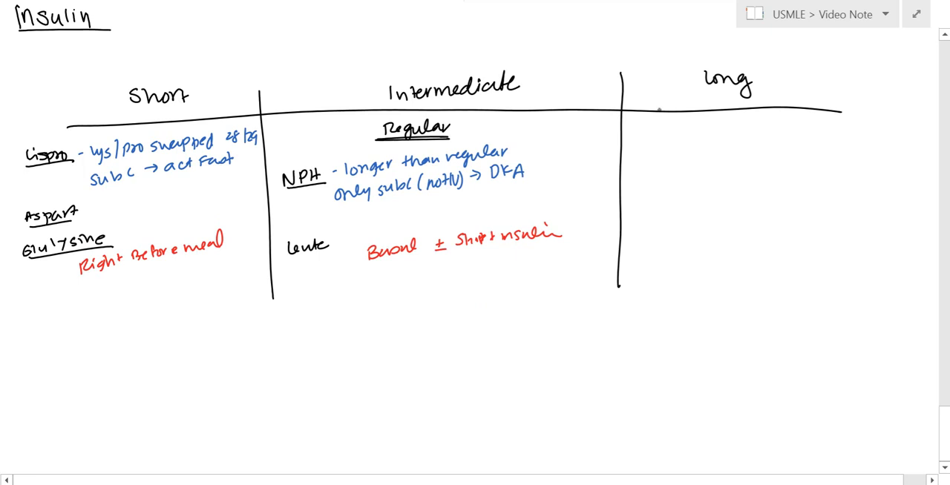
{"action": "type", "text": "Glargine"}
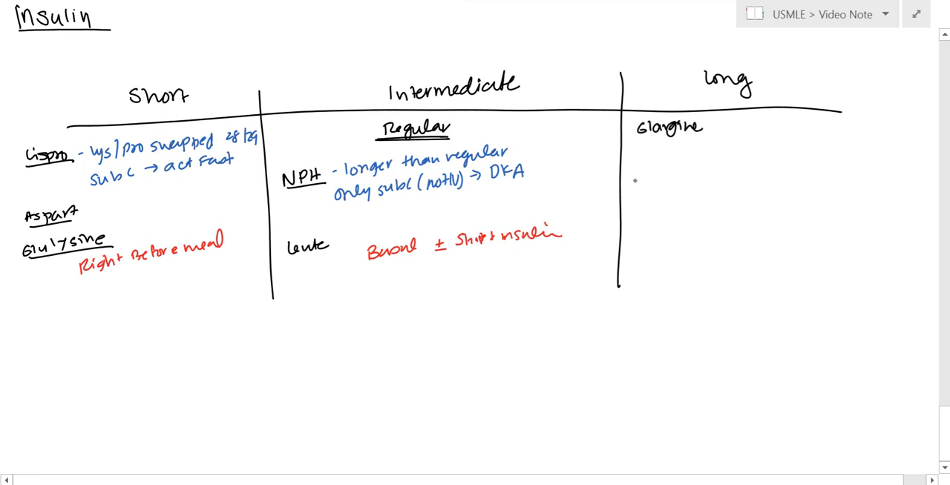
Write Detemir under Long and note Glargine is subQ, precipitates, with no peak
{"action": "type", "text": "Detemir"}
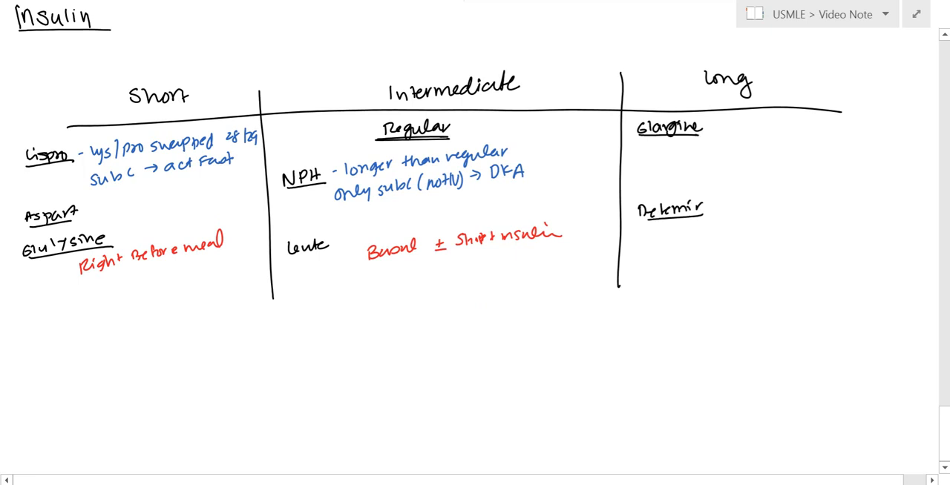
{"action": "type", "text": "-subc → PPT"}
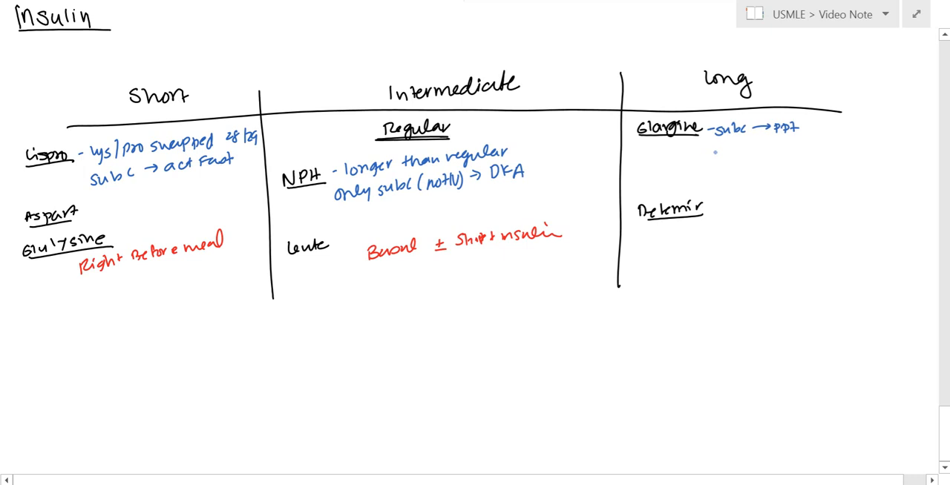
{"action": "type", "text": "No Pea."}
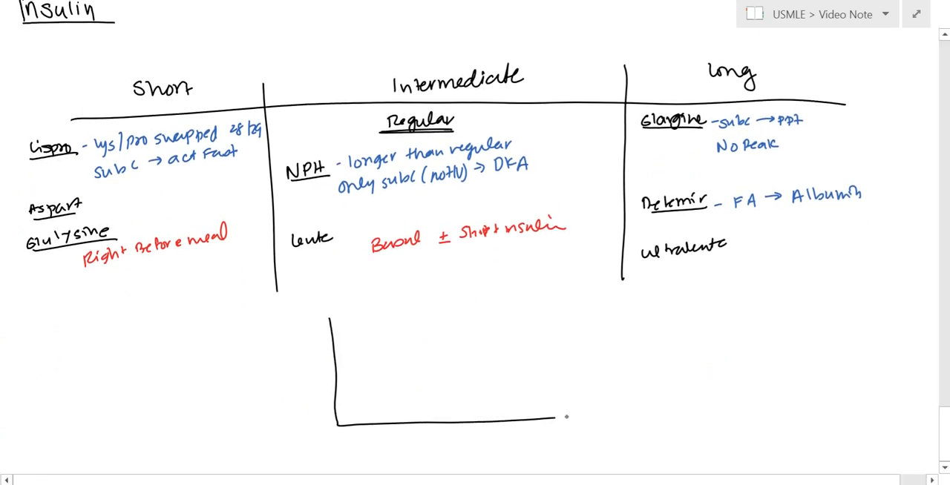
Label the graph axes Time and insulin, circle Regular, and draw the black Regular curve
{"action": "type", "text": "Time"}
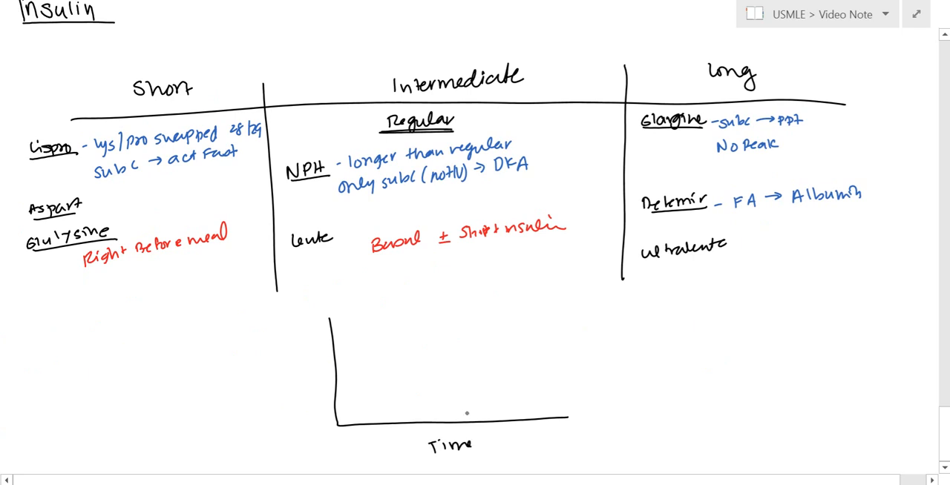
{"action": "type", "text": "insulin"}
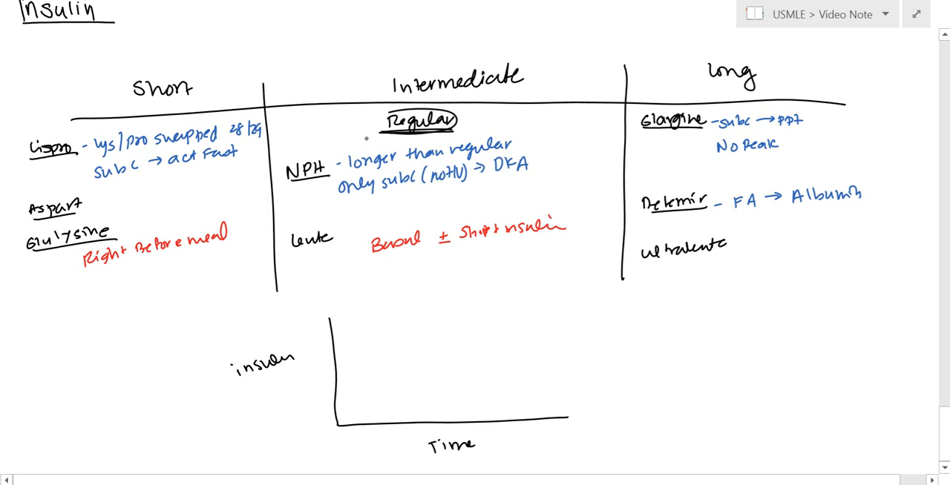
{"action": "left_click_drag", "start_coordinate": [337, 419], "coordinate": [393, 355]}
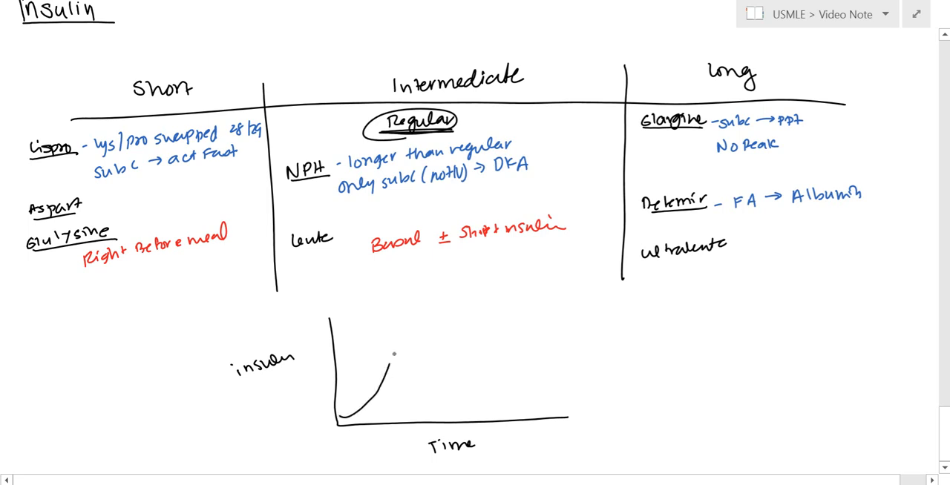
{"action": "left_click_drag", "start_coordinate": [394, 355], "coordinate": [501, 414]}
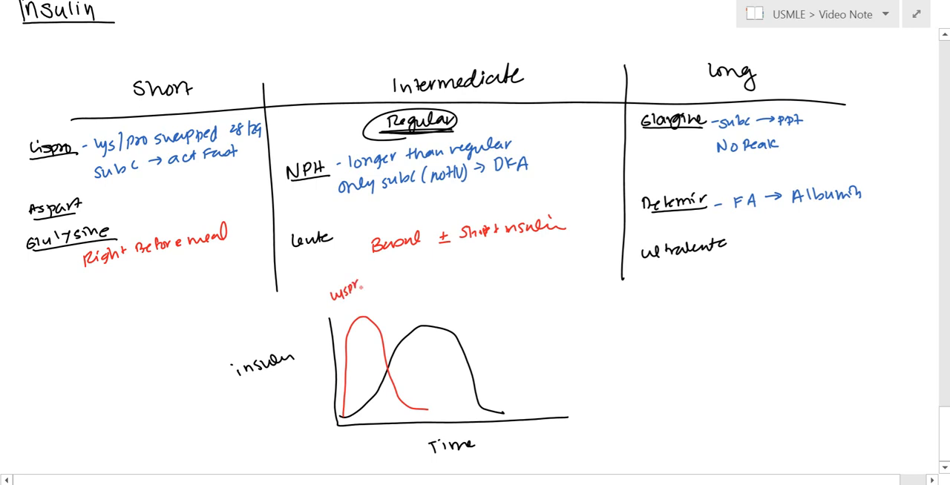
Label the Lispro/Aspart/Glu curve and draw a low, flat green long-acting curve
{"action": "type", "text": "Asp"}
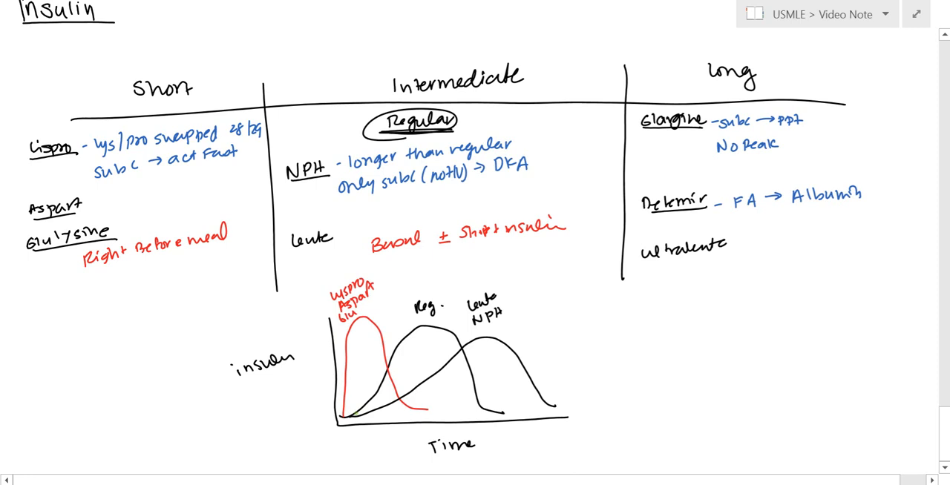
{"action": "left_click_drag", "start_coordinate": [345, 415], "coordinate": [472, 365]}
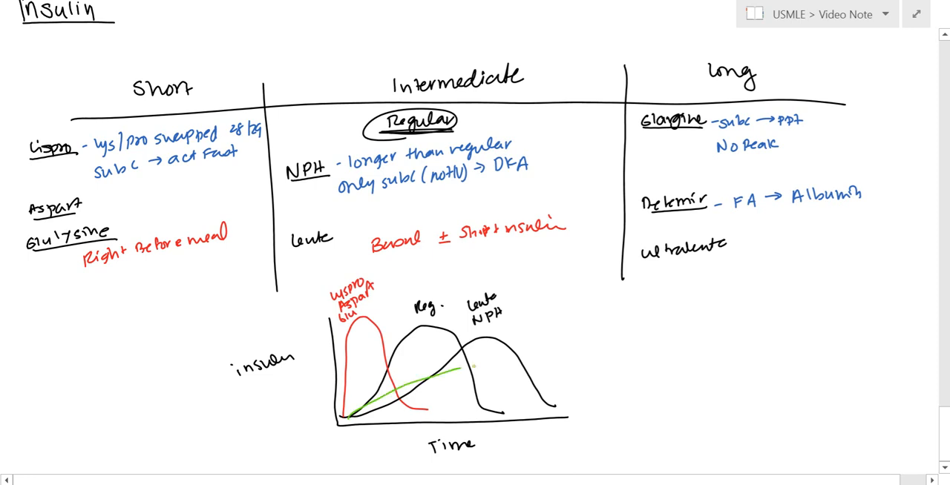
{"action": "left_click_drag", "start_coordinate": [460, 368], "coordinate": [635, 394]}
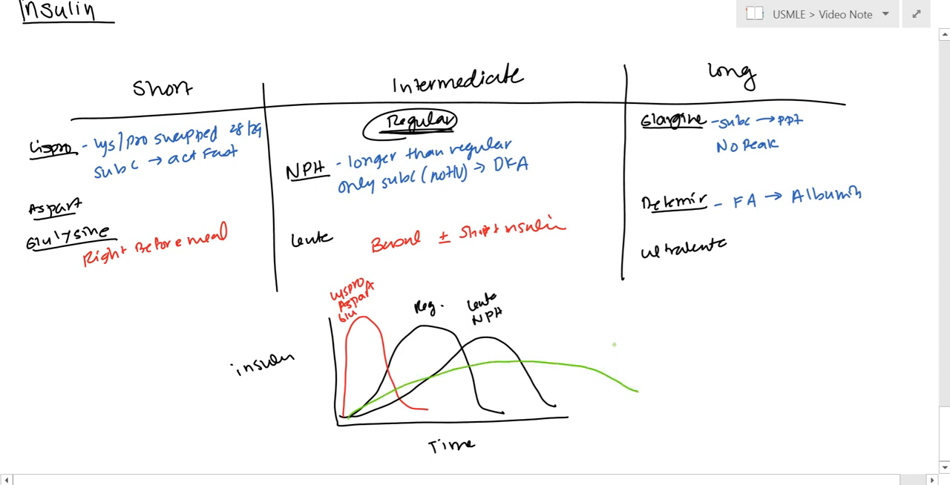